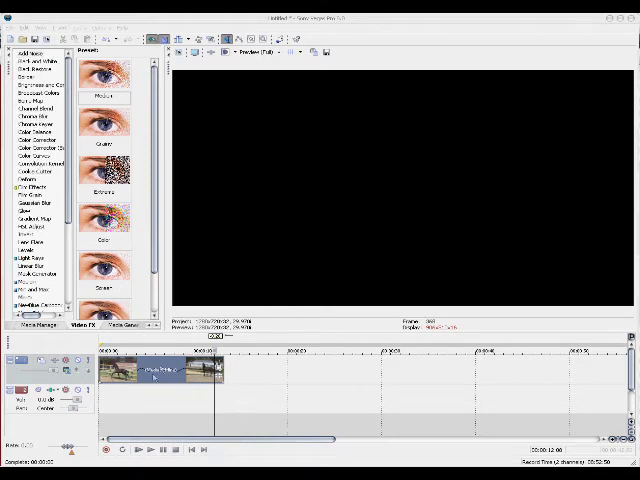
{"action": "mouse_move", "coordinate": [157, 385]}
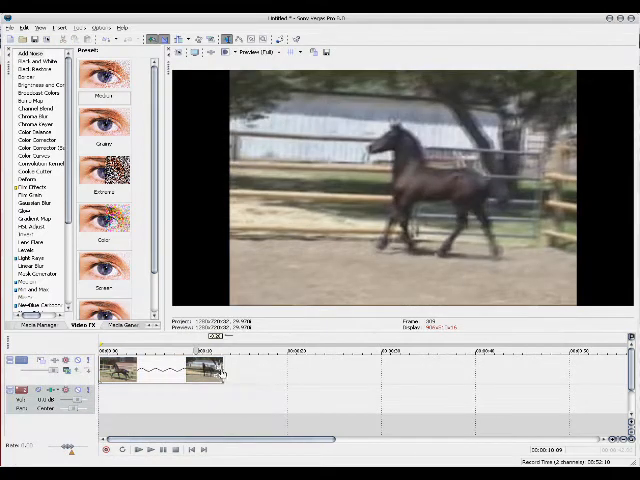
{"action": "mouse_move", "coordinate": [213, 376]}
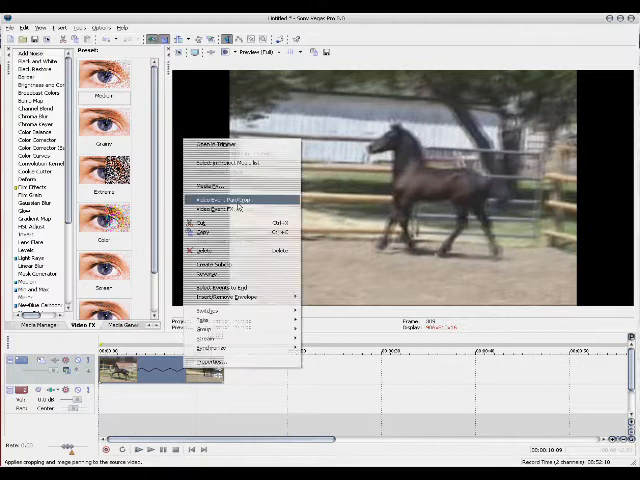
- Open Event Pan/Crop on the horse clip to crop it to a widescreen frame
{"action": "left_click", "coordinate": [230, 198]}
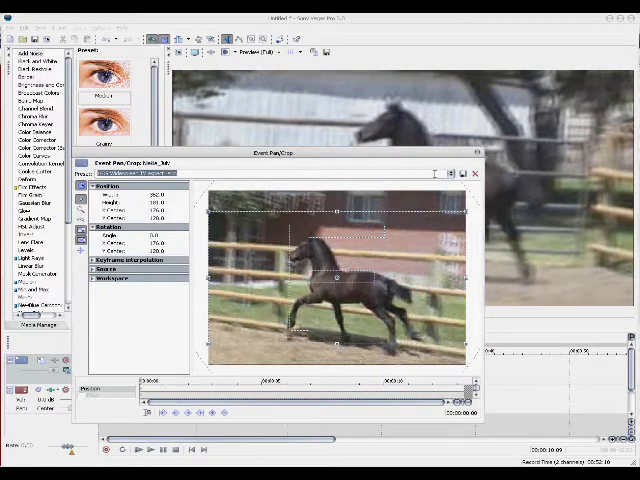
{"action": "mouse_move", "coordinate": [466, 162]}
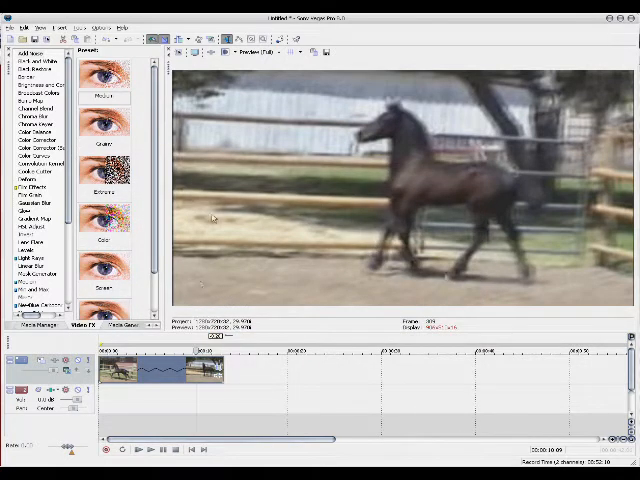
{"action": "mouse_move", "coordinate": [247, 225]}
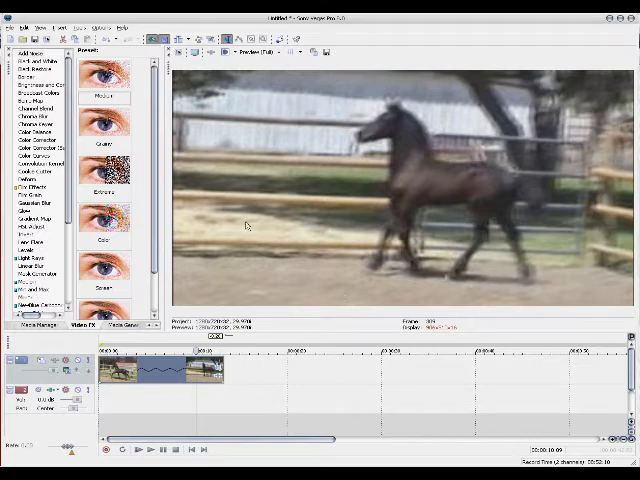
- Pick an HD 720 video template in the project properties
{"action": "left_click", "coordinate": [13, 27]}
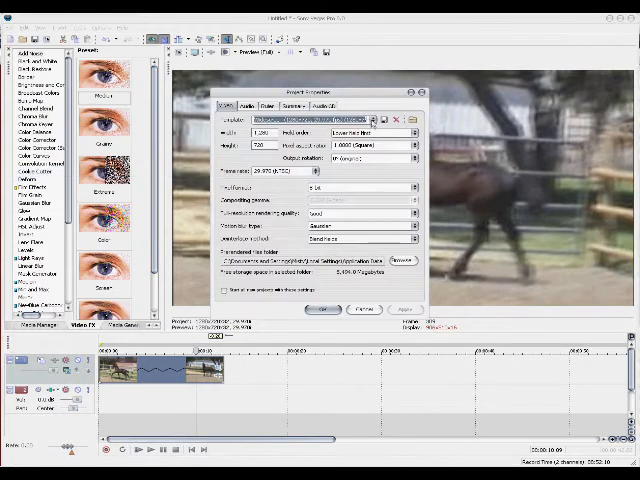
{"action": "left_click", "coordinate": [379, 116]}
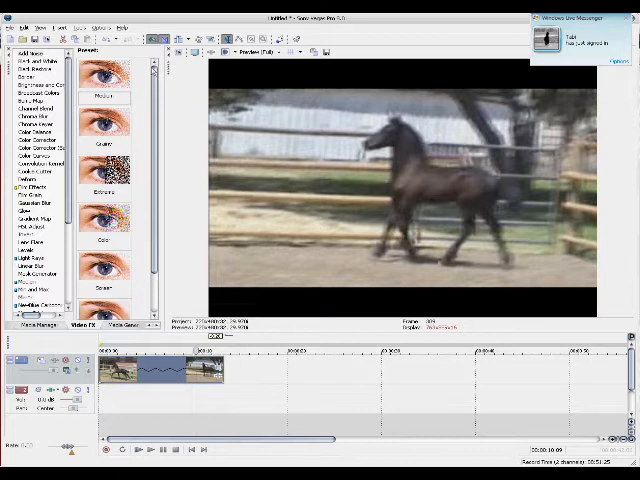
- Reopen project properties and apply the 1280×720 settings so the horse fills the preview
{"action": "left_click", "coordinate": [12, 26]}
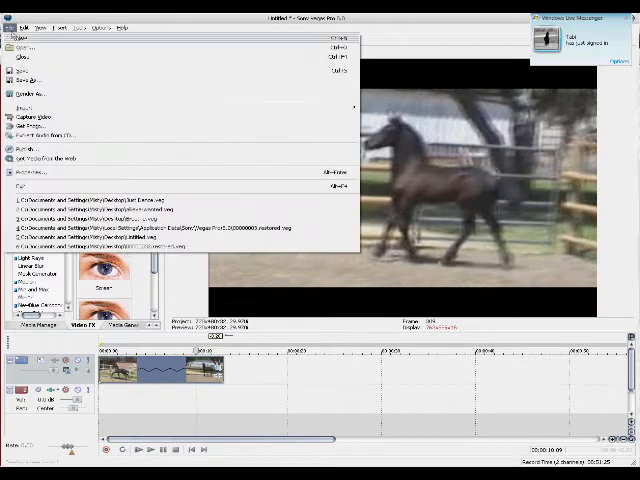
{"action": "mouse_move", "coordinate": [47, 96]}
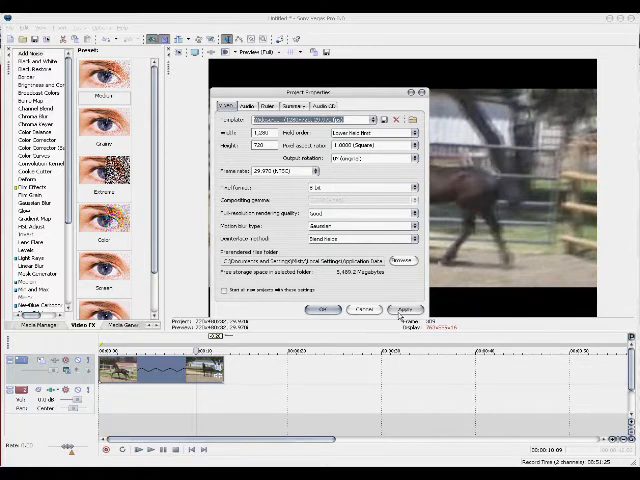
{"action": "left_click", "coordinate": [317, 308]}
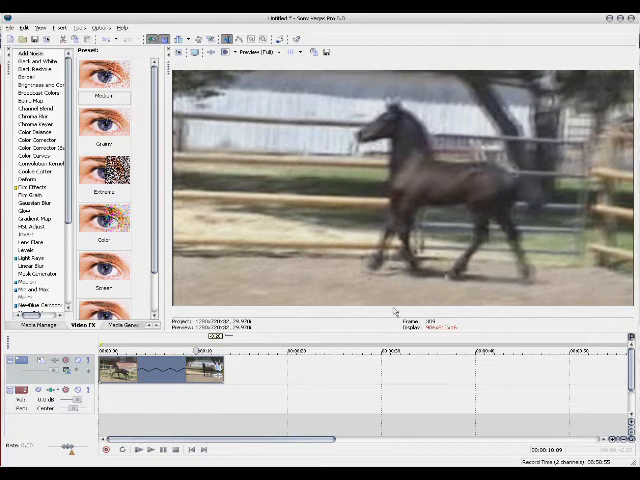
{"action": "mouse_move", "coordinate": [222, 270]}
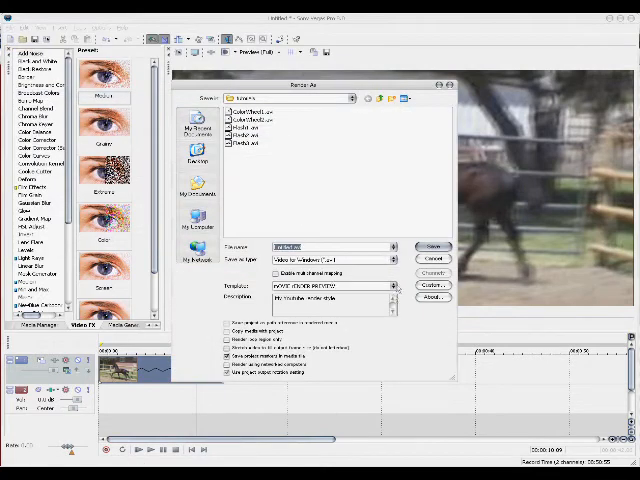
- Customise the render template and view its HD 720 video settings
{"action": "left_click", "coordinate": [432, 287]}
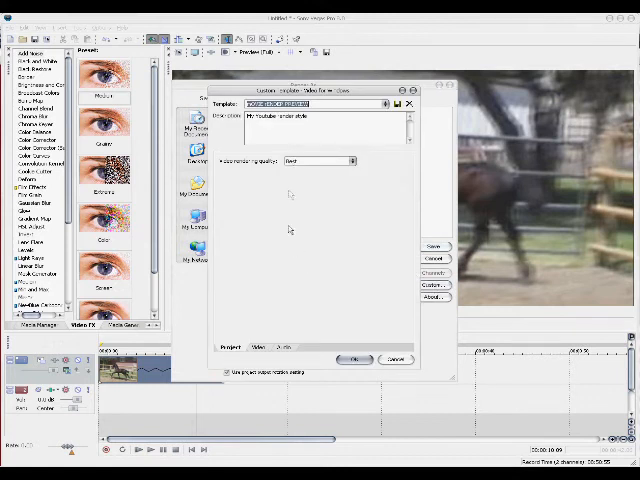
{"action": "left_click", "coordinate": [262, 348]}
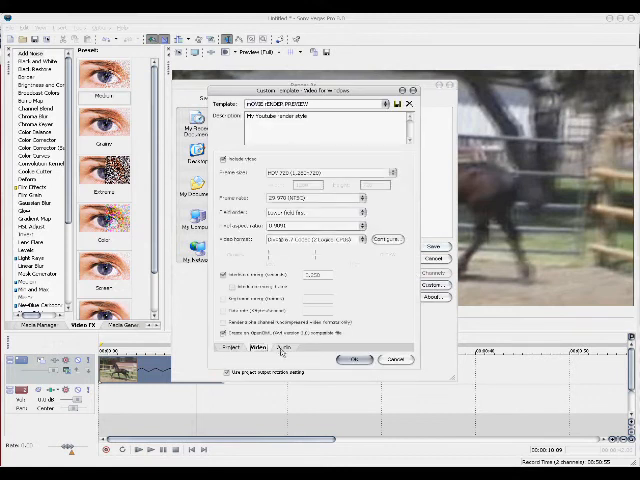